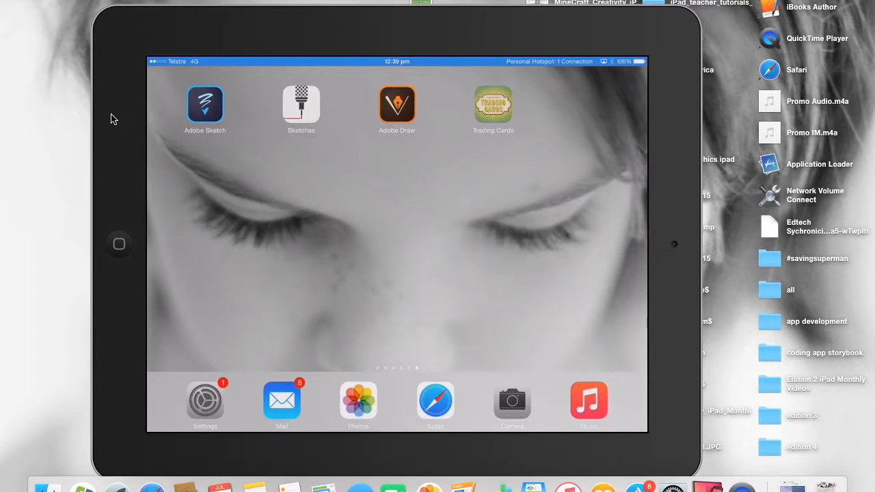
{"action": "mouse_move", "coordinate": [166, 182]}
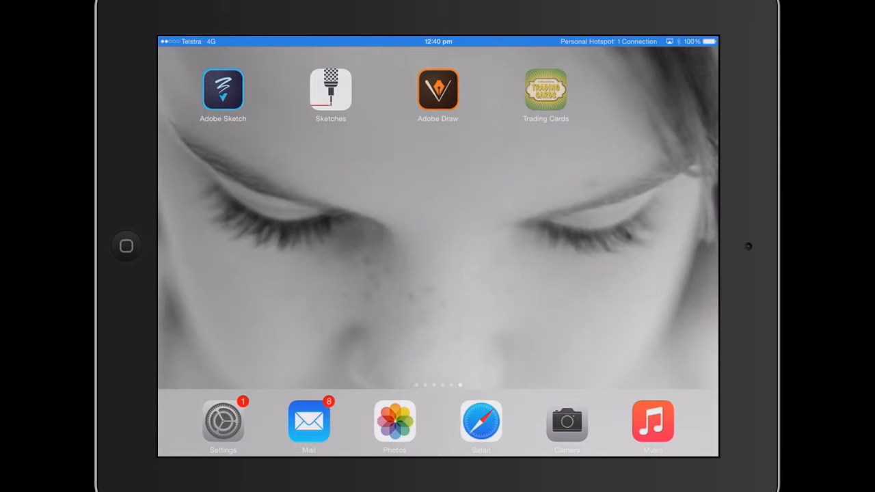
Step: Launch Trading Cards and view the empty signed-in card collection
{"action": "left_click", "coordinate": [545, 90]}
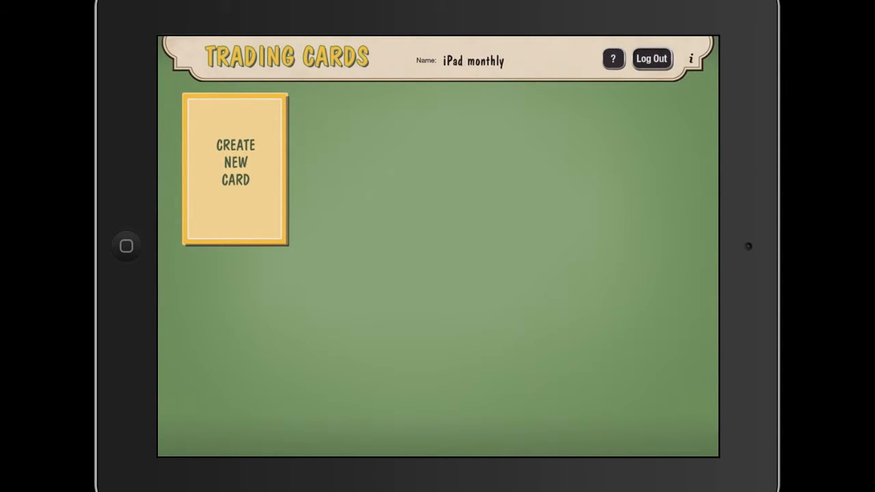
{"action": "left_click", "coordinate": [651, 58]}
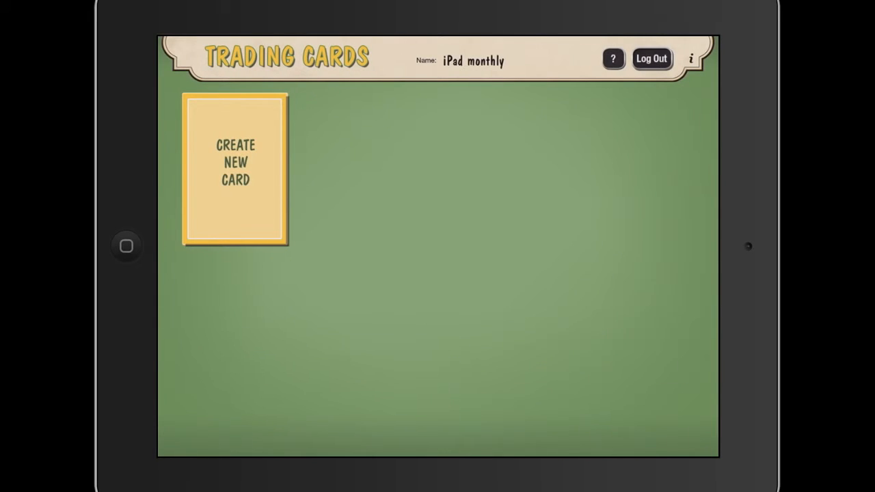
Step: Start a new Event card titled 'Gallipoli'
{"action": "left_click", "coordinate": [236, 170]}
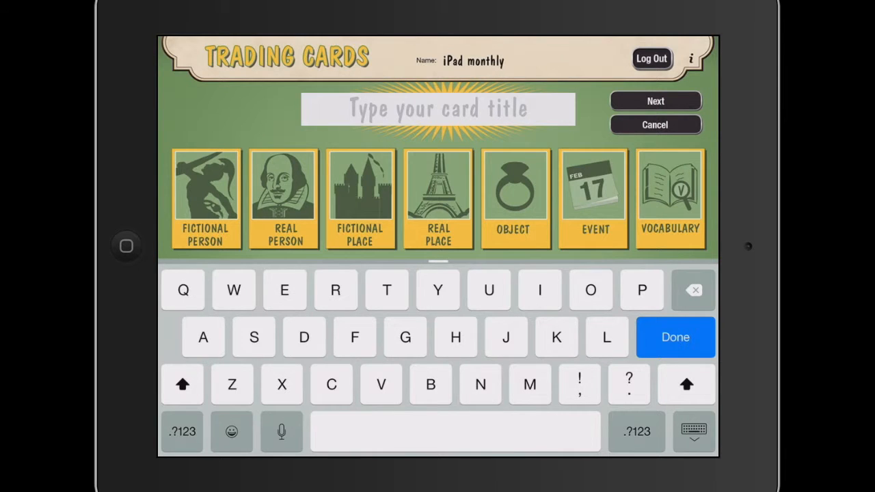
{"action": "left_click", "coordinate": [592, 199]}
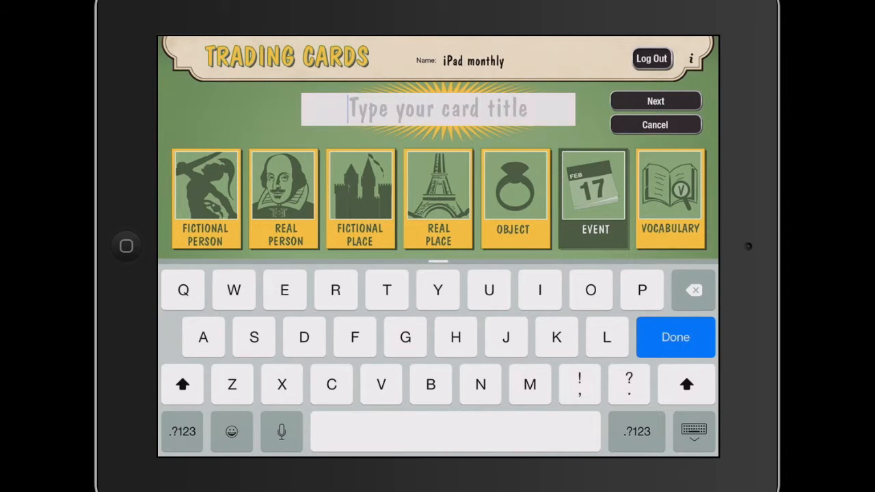
{"action": "type", "text": "Gallipoli"}
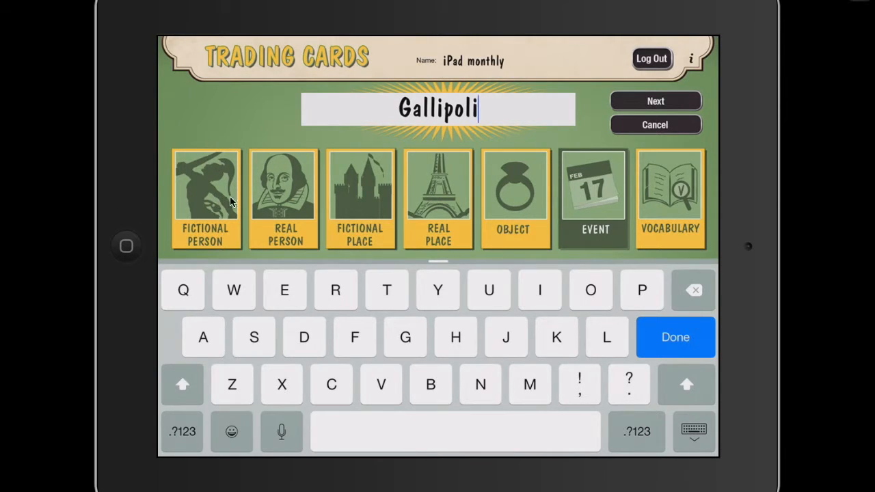
{"action": "mouse_move", "coordinate": [625, 186]}
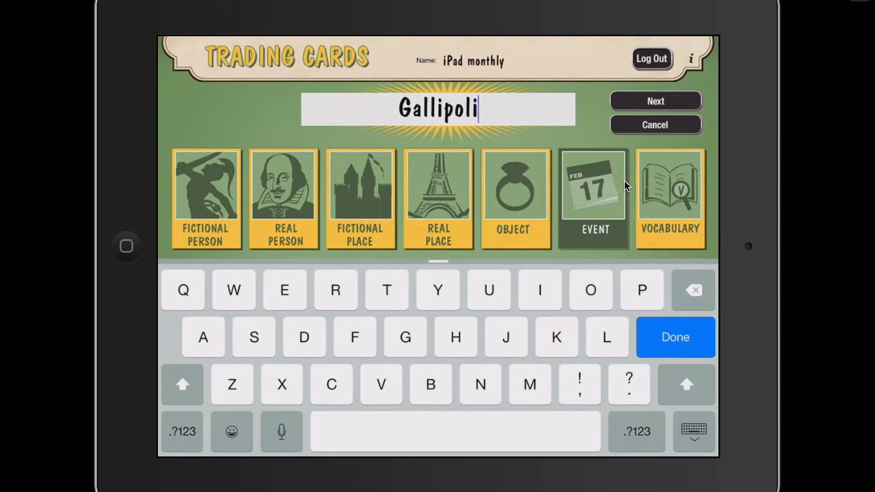
{"action": "mouse_move", "coordinate": [831, 222]}
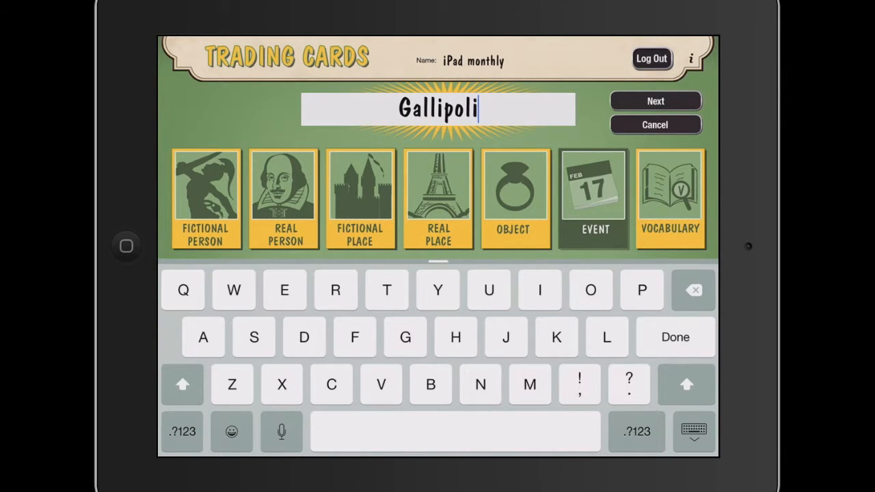
Step: Add the black-and-white WWI soldiers photo from the photo library album
{"action": "left_click", "coordinate": [654, 101]}
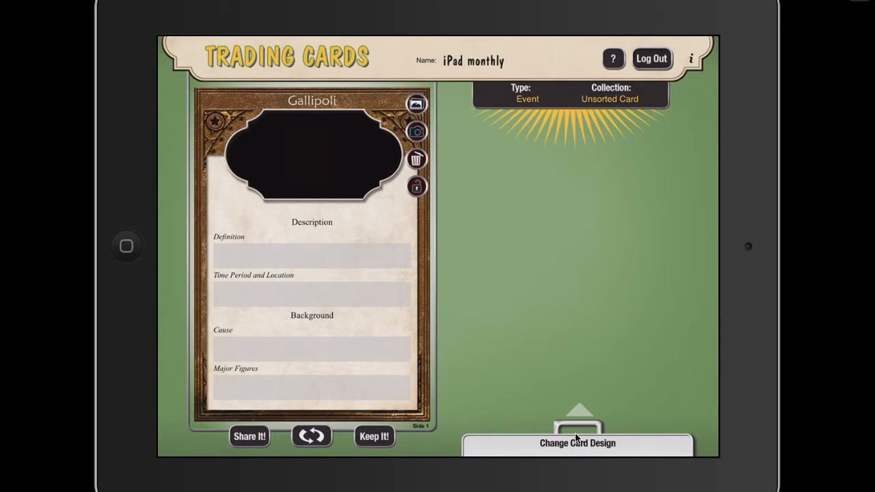
{"action": "mouse_move", "coordinate": [712, 405]}
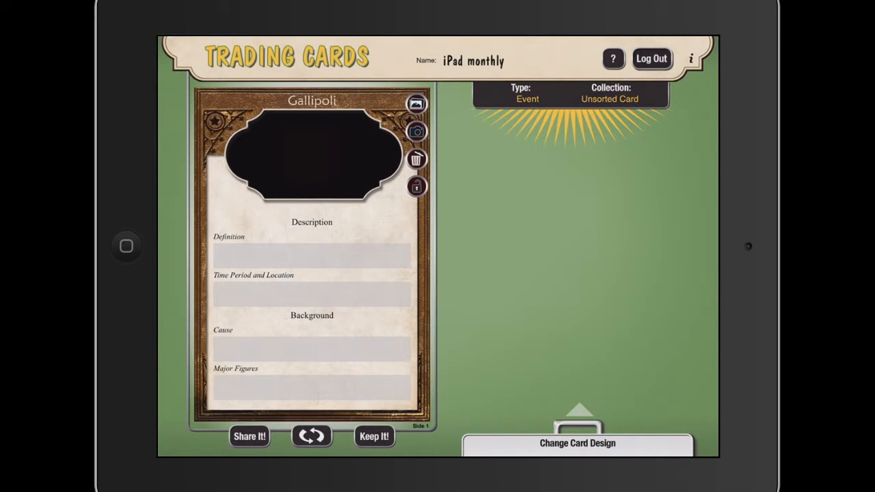
{"action": "left_click", "coordinate": [416, 104]}
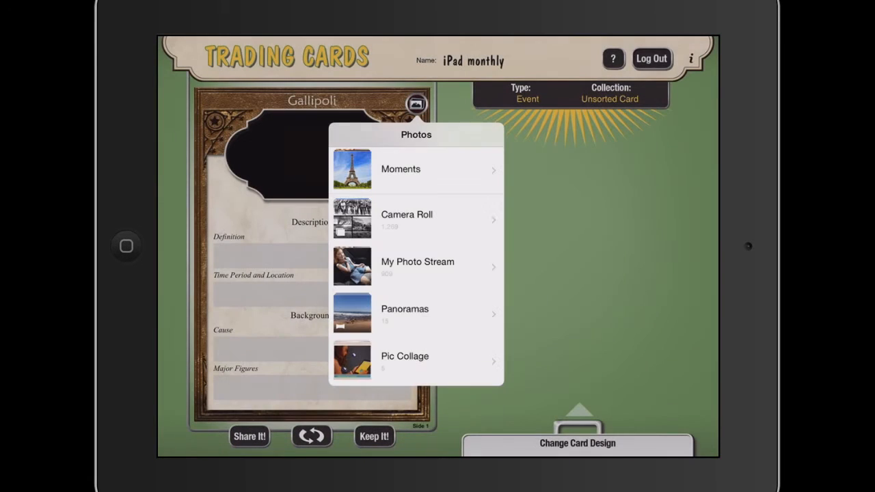
{"action": "left_click", "coordinate": [407, 219]}
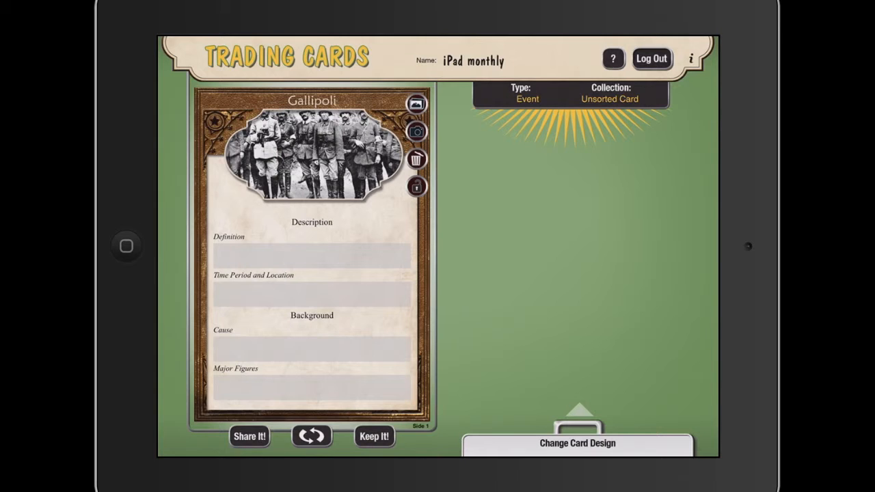
{"action": "left_click", "coordinate": [311, 256]}
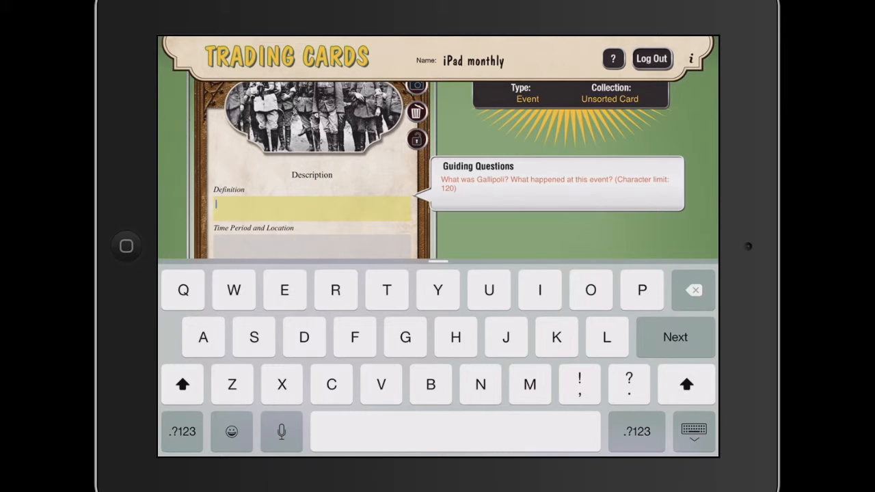
{"action": "left_click", "coordinate": [692, 431]}
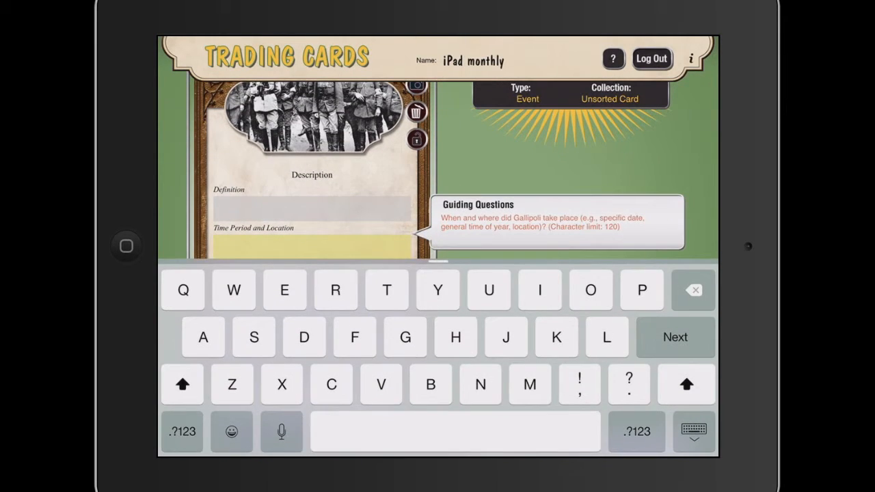
{"action": "left_click", "coordinate": [675, 337]}
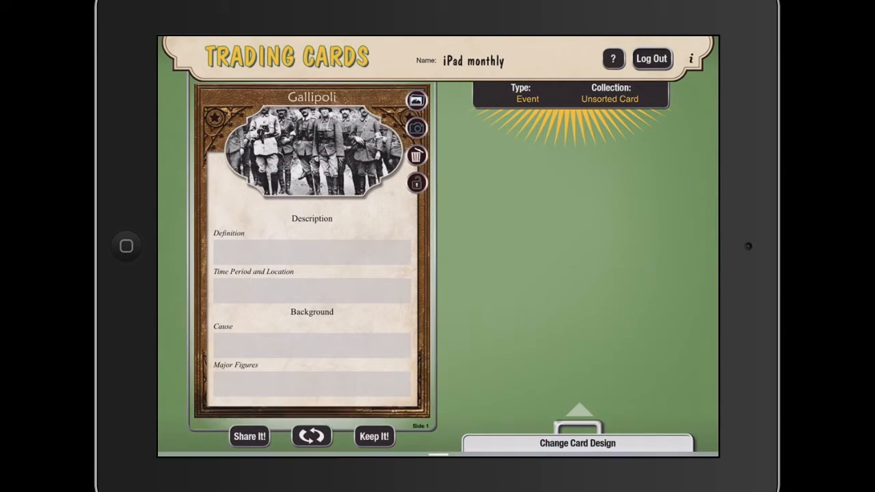
{"action": "left_click", "coordinate": [312, 383]}
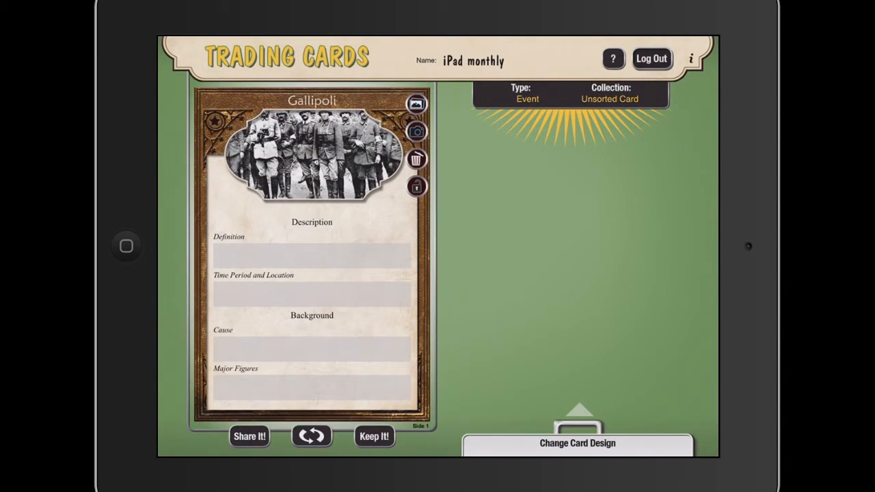
{"action": "left_click", "coordinate": [312, 436]}
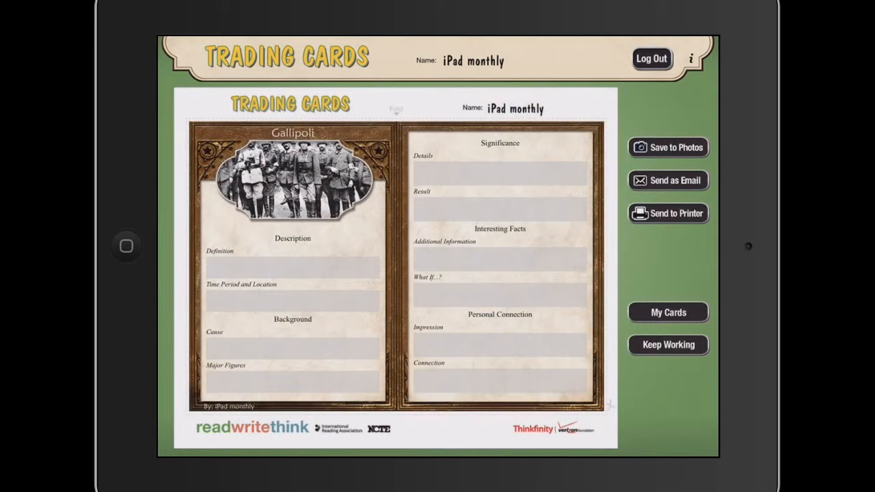
Step: View the saved Gallipoli card in My Cards, then start another new card
{"action": "left_click", "coordinate": [651, 58]}
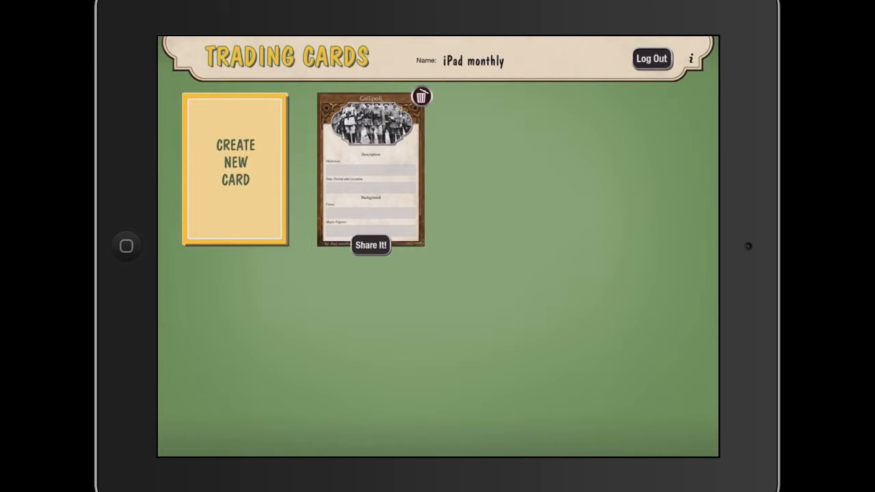
{"action": "left_click", "coordinate": [235, 171]}
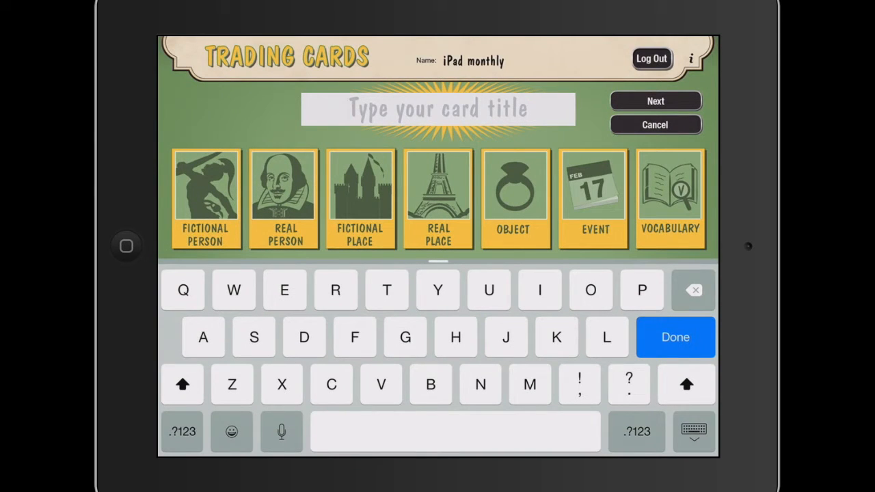